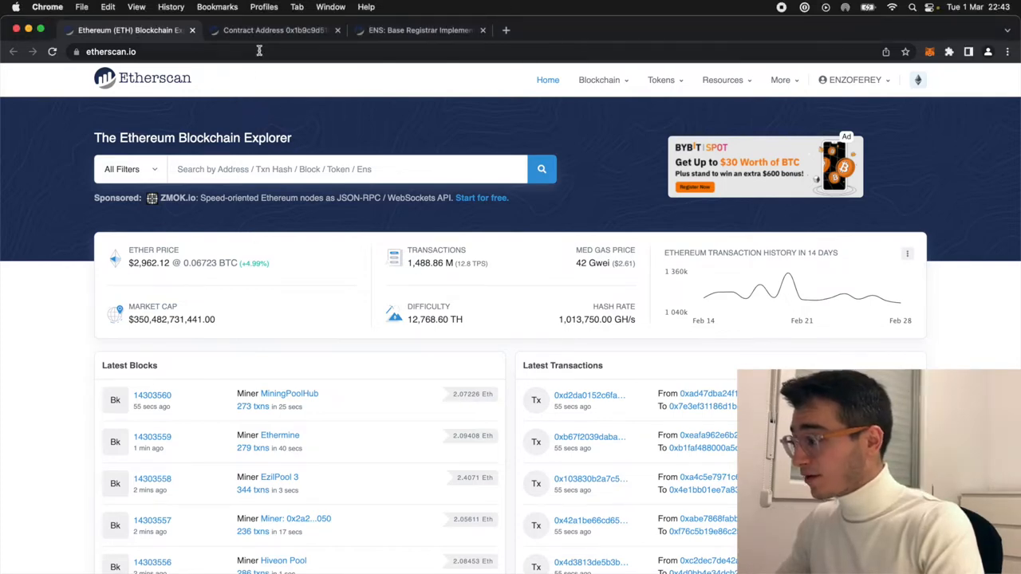
# - Inspect the unverified contract's emitted events and its raw deployed bytecode on Etherscan
pyautogui.click(274, 31)
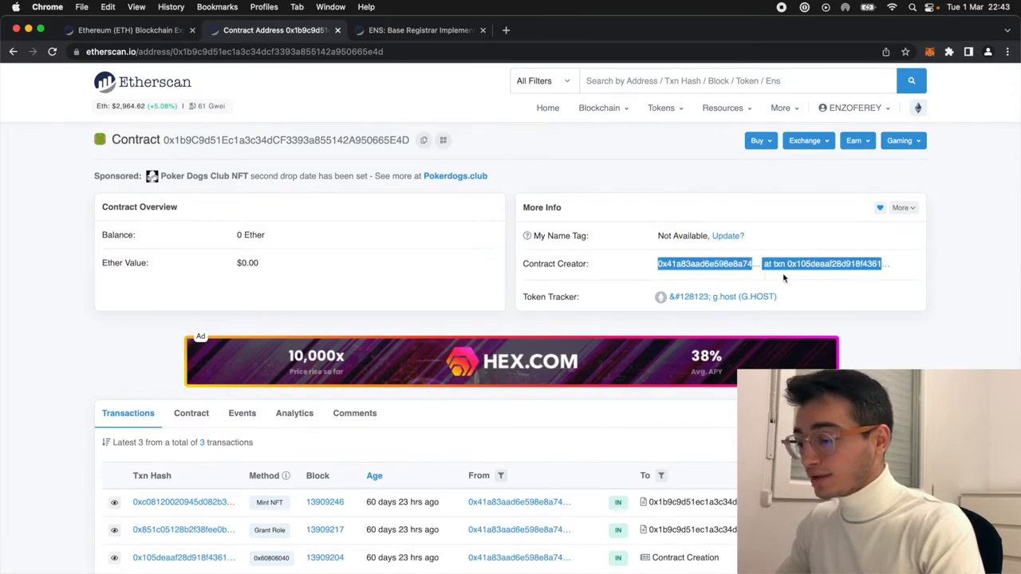
pyautogui.moveTo(717, 297)
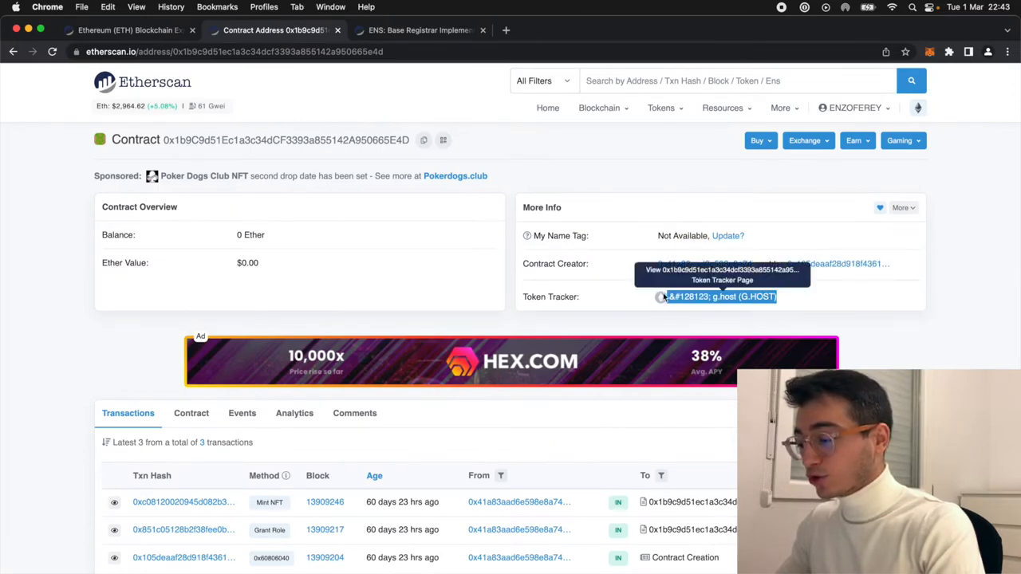
pyautogui.moveTo(156, 424)
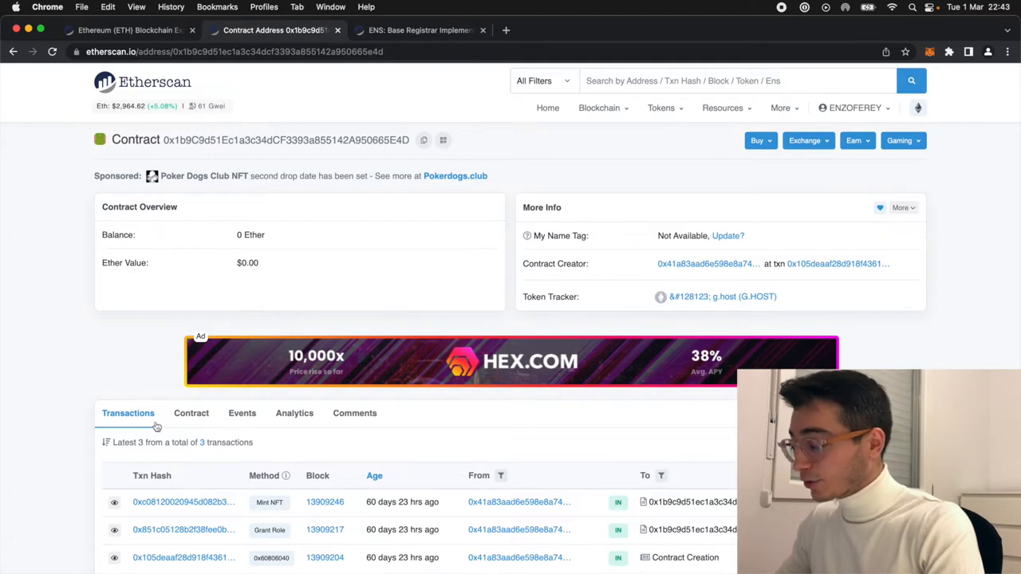
pyautogui.click(242, 413)
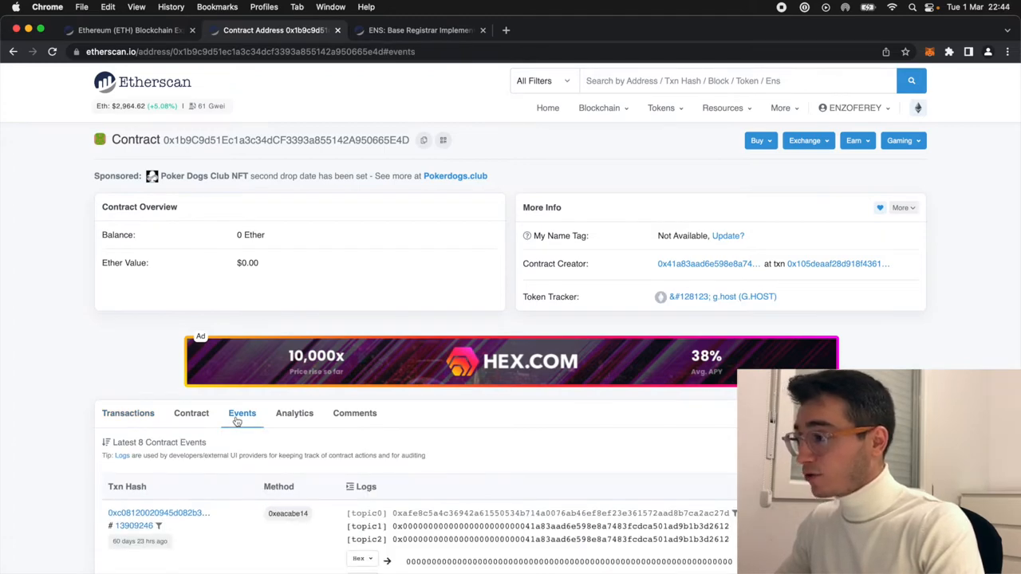
pyautogui.moveTo(203, 424)
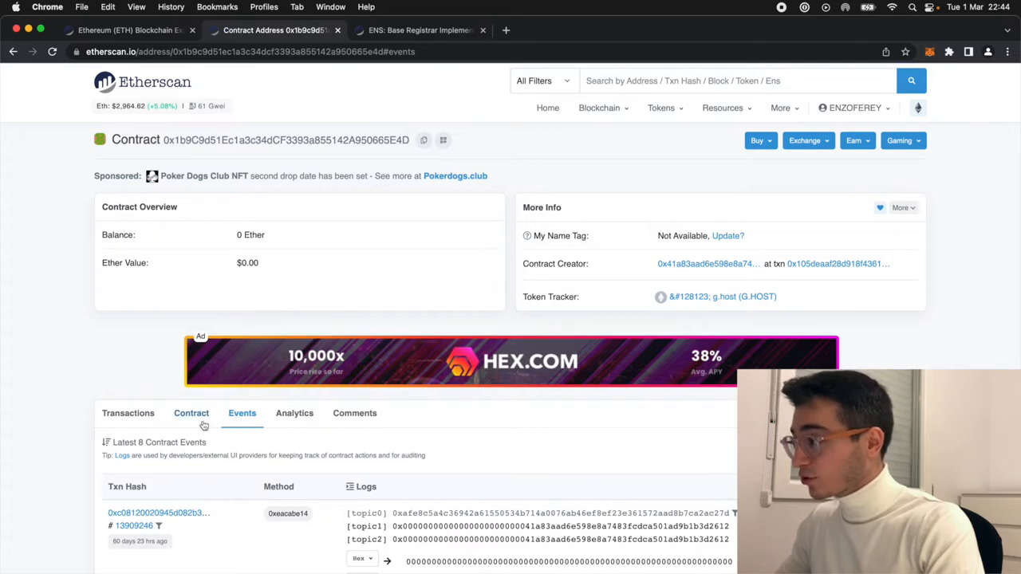
pyautogui.click(191, 415)
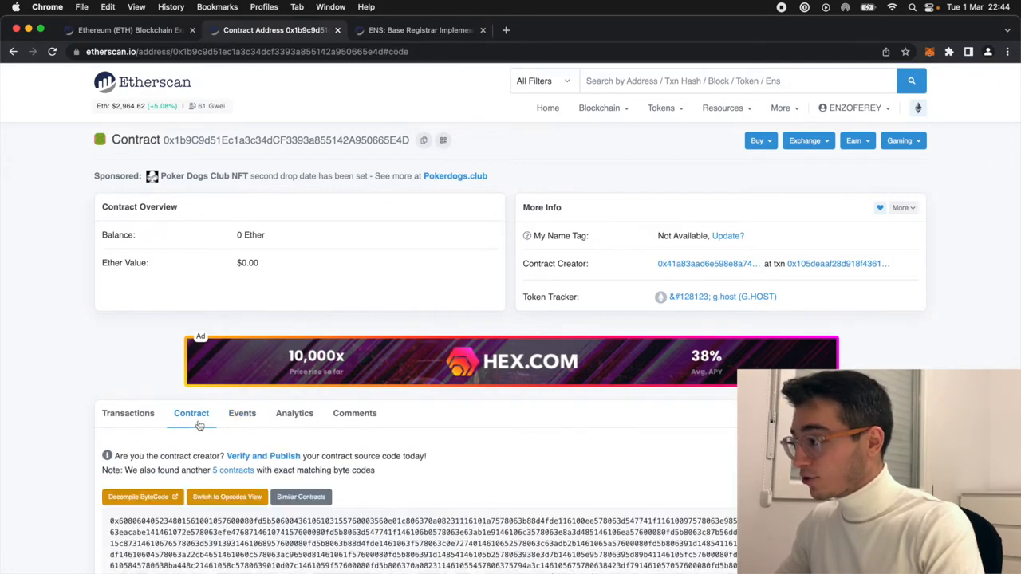
pyautogui.scroll(-3)
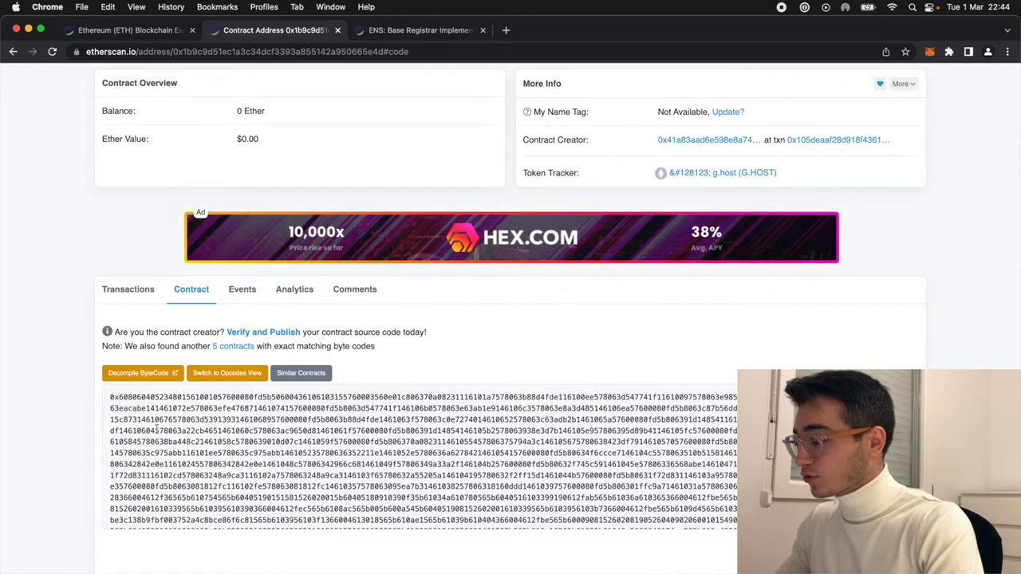
pyautogui.moveTo(127, 395); pyautogui.dragTo(253, 475)
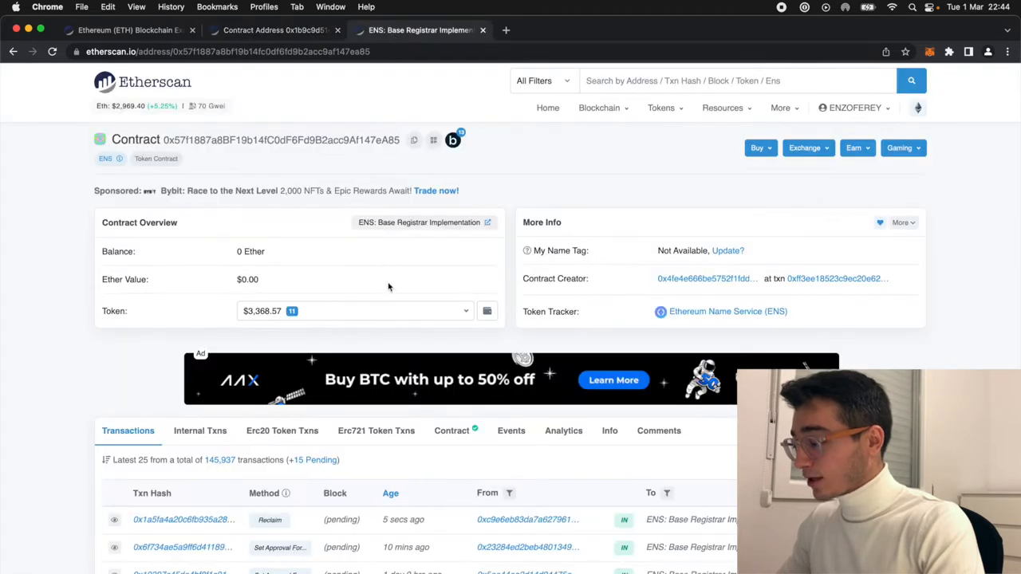
pyautogui.moveTo(459, 439)
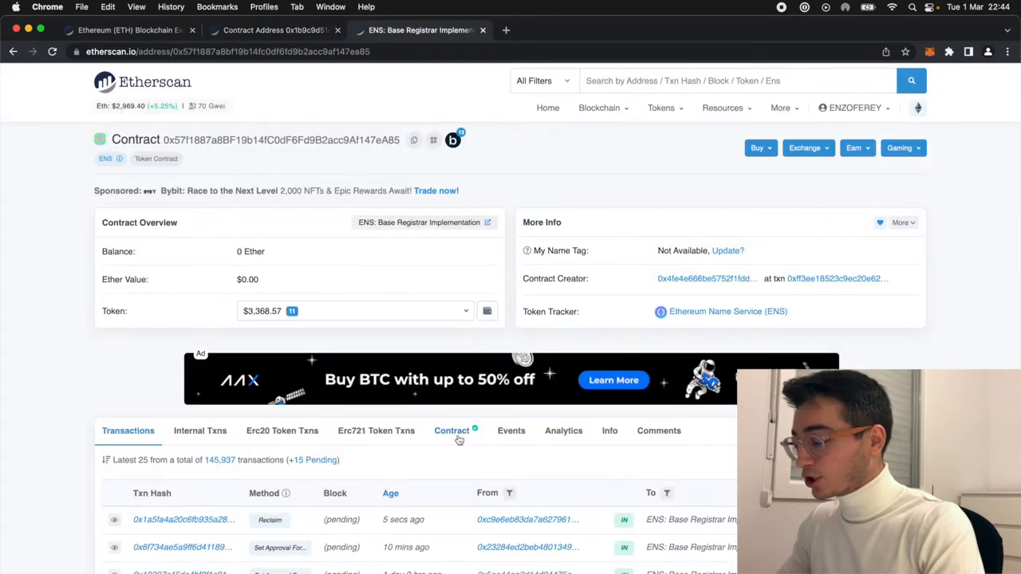
# - Review the registrar's verified Solidity source, selecting function declarations, then view its Read Contract functions
pyautogui.click(451, 431)
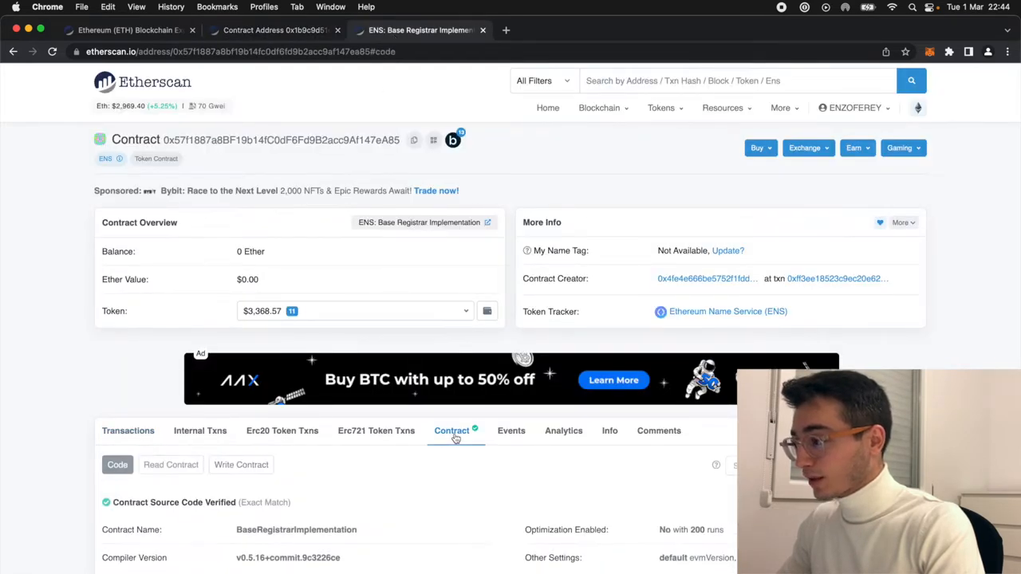
pyautogui.scroll(-3)
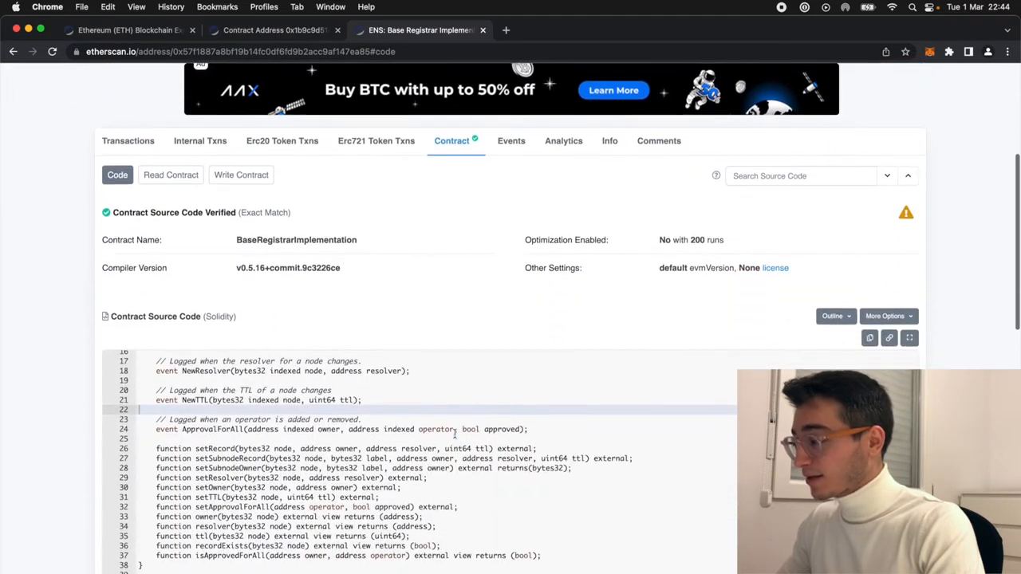
pyautogui.scroll(-3)
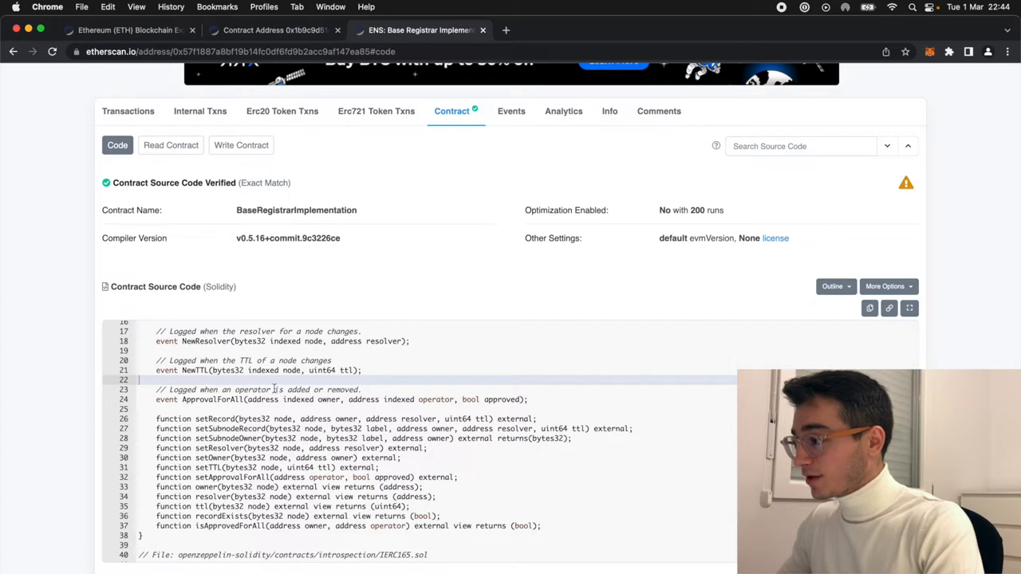
pyautogui.moveTo(275, 389); pyautogui.dragTo(364, 447)
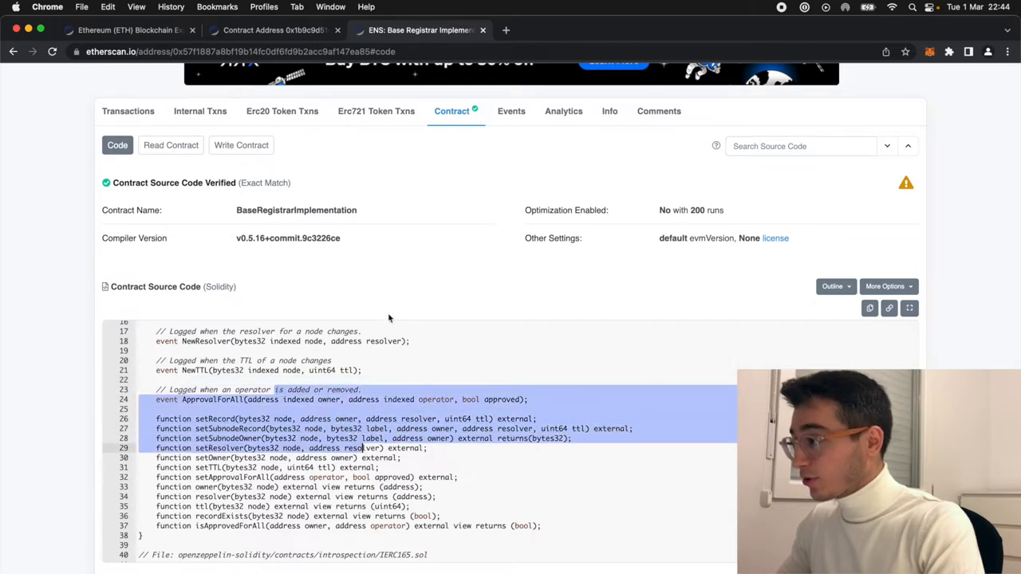
pyautogui.click(170, 145)
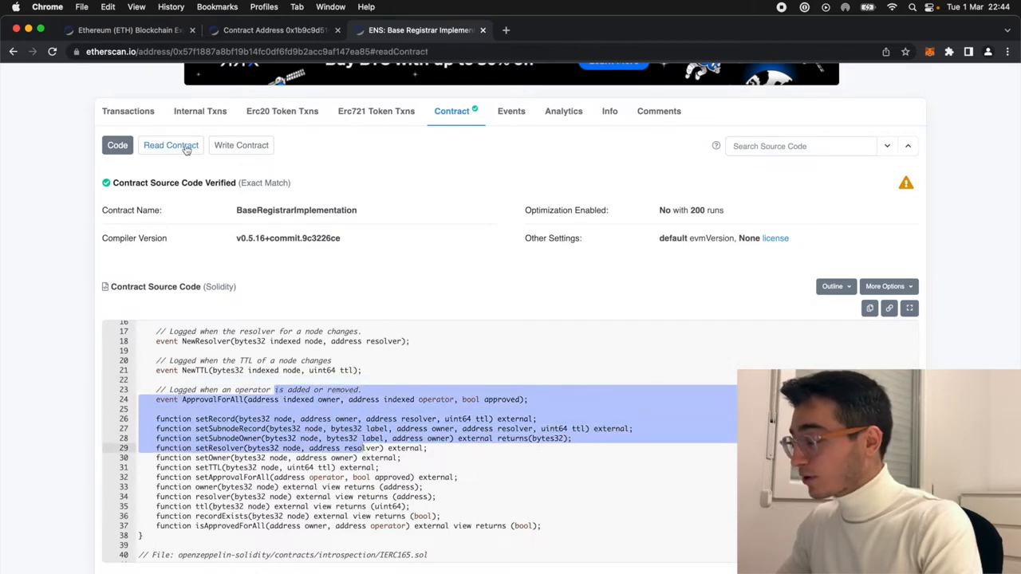
pyautogui.click(170, 146)
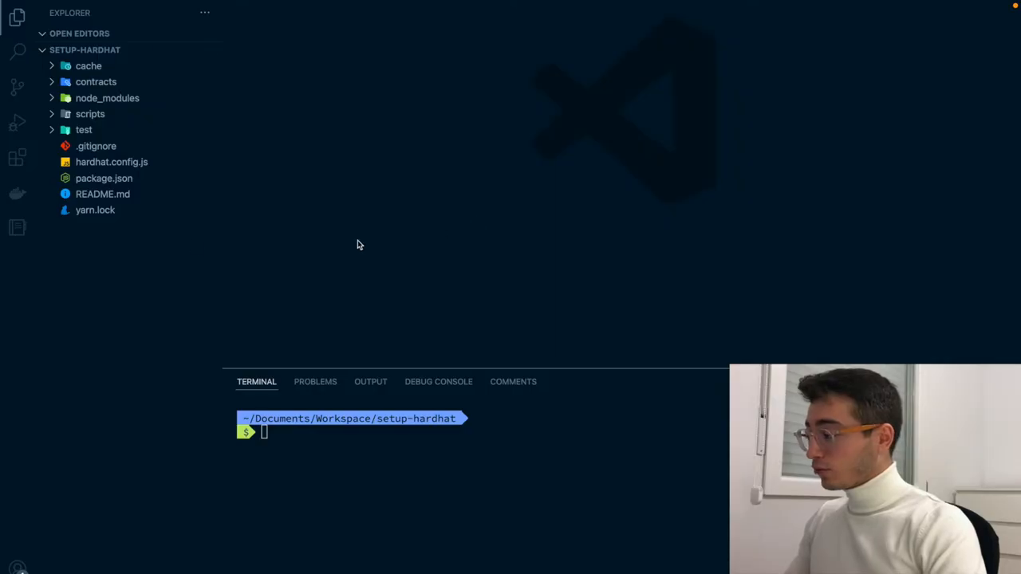
pyautogui.moveTo(136, 190)
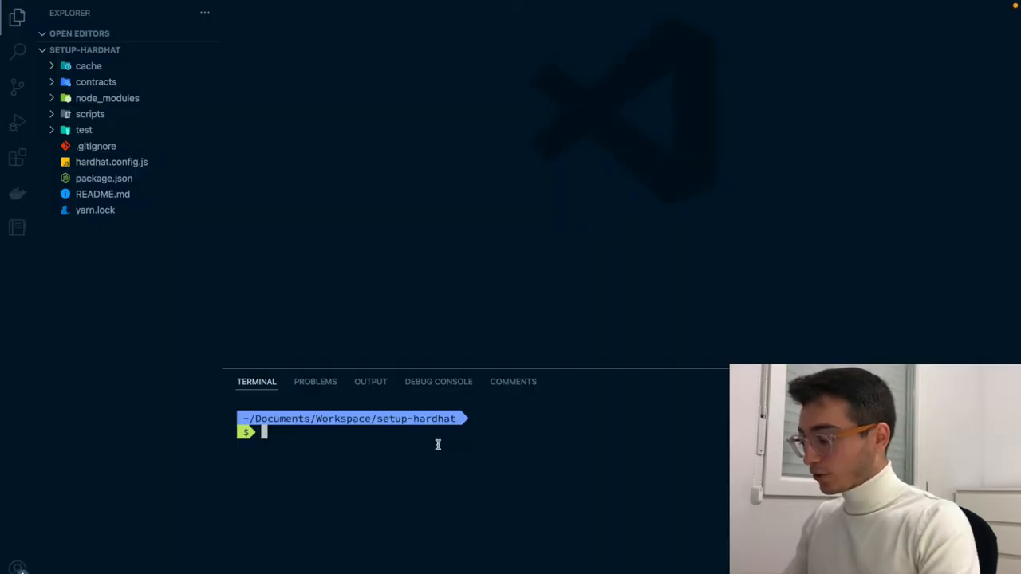
pyautogui.write('yarn add --dev parcel')
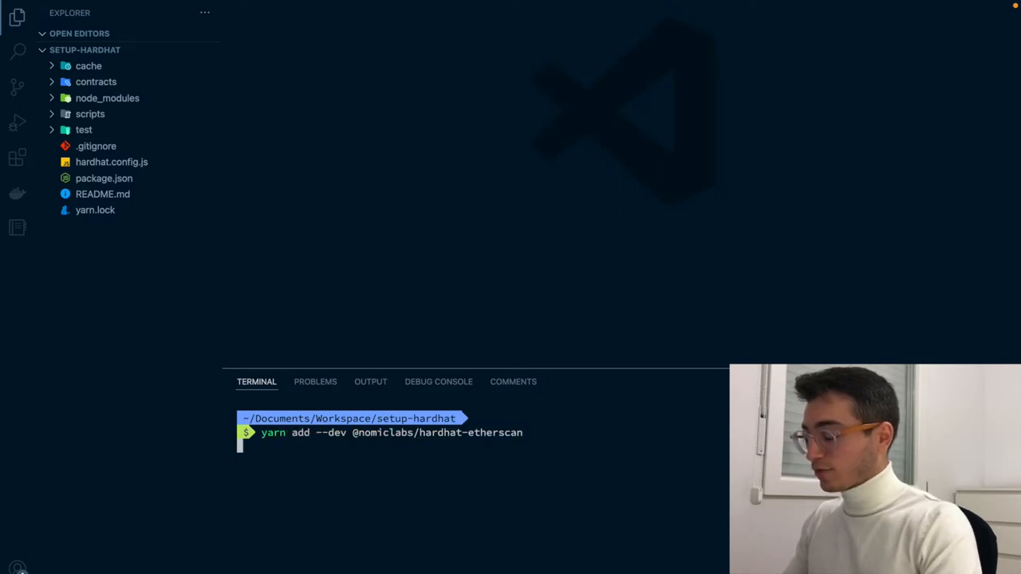
pyautogui.press('Enter')
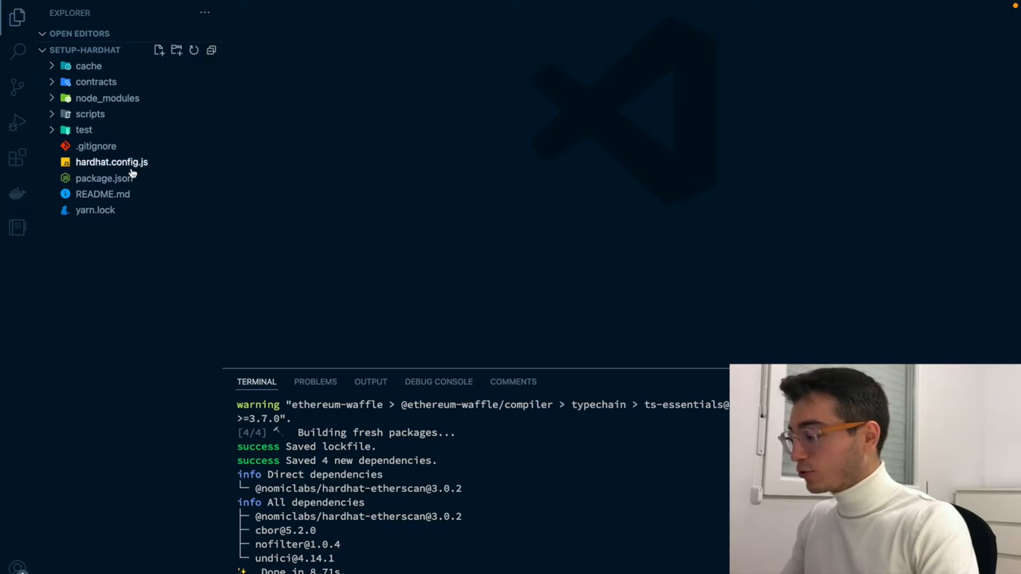
pyautogui.doubleClick(112, 161)
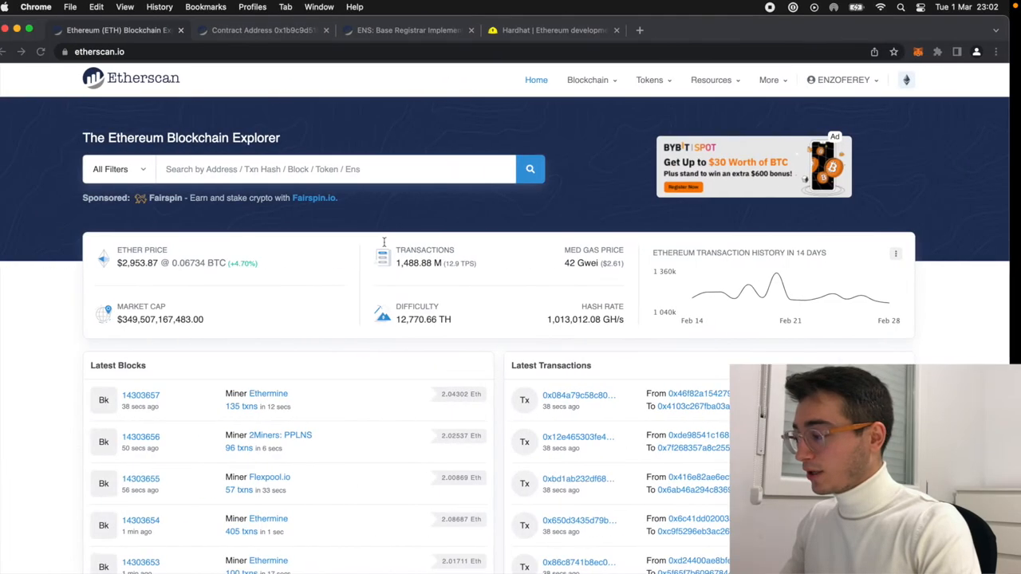
pyautogui.moveTo(501, 99)
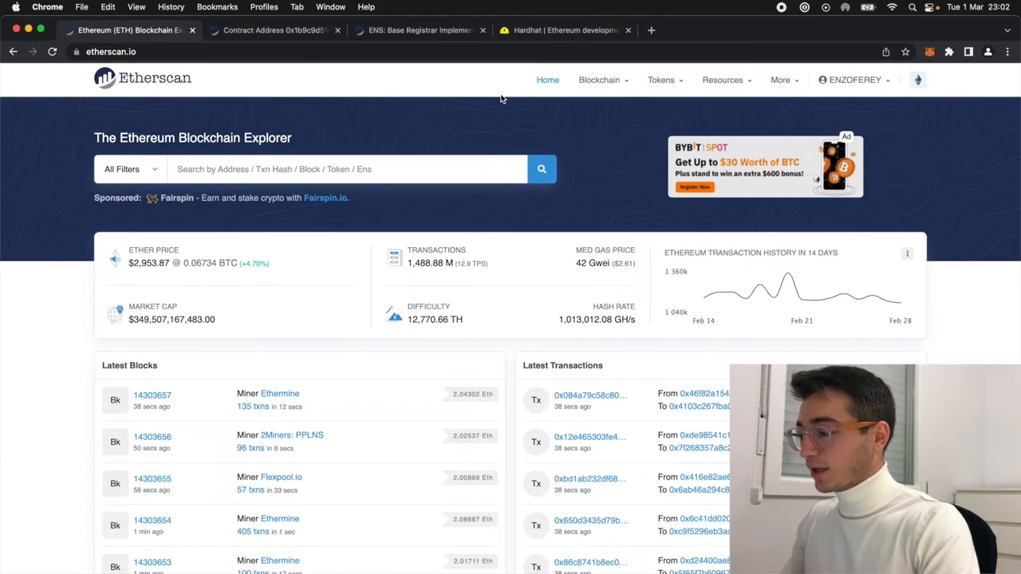
# - From the account's API Keys page, create a key for the app 'Code with Enzo' and copy its token
pyautogui.click(855, 80)
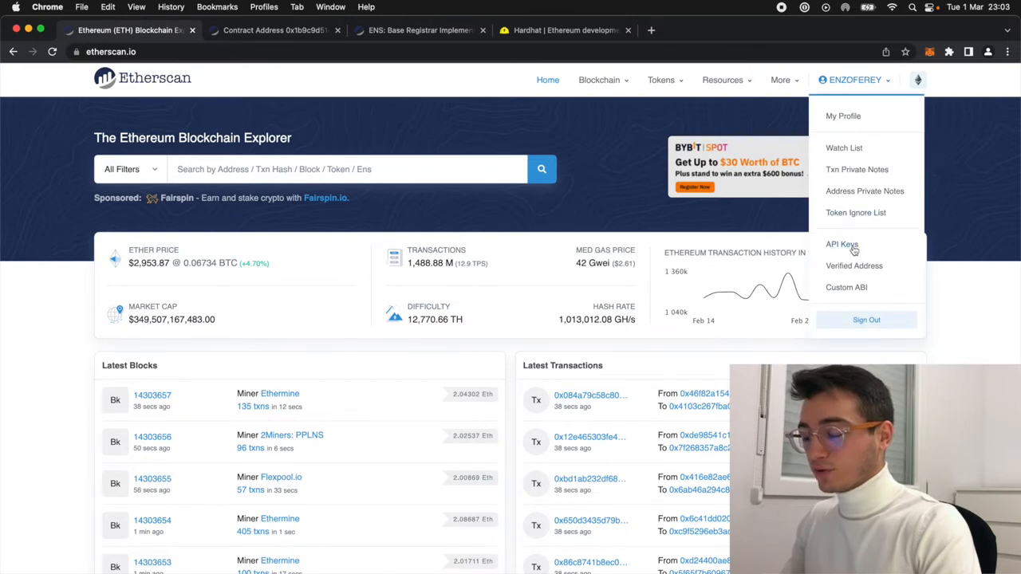
pyautogui.click(840, 244)
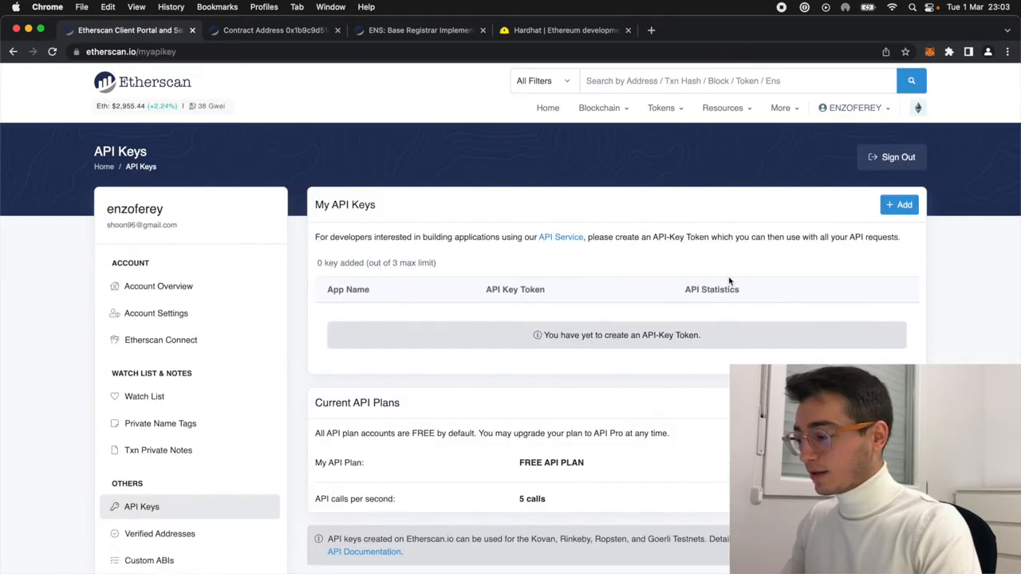
pyautogui.click(900, 204)
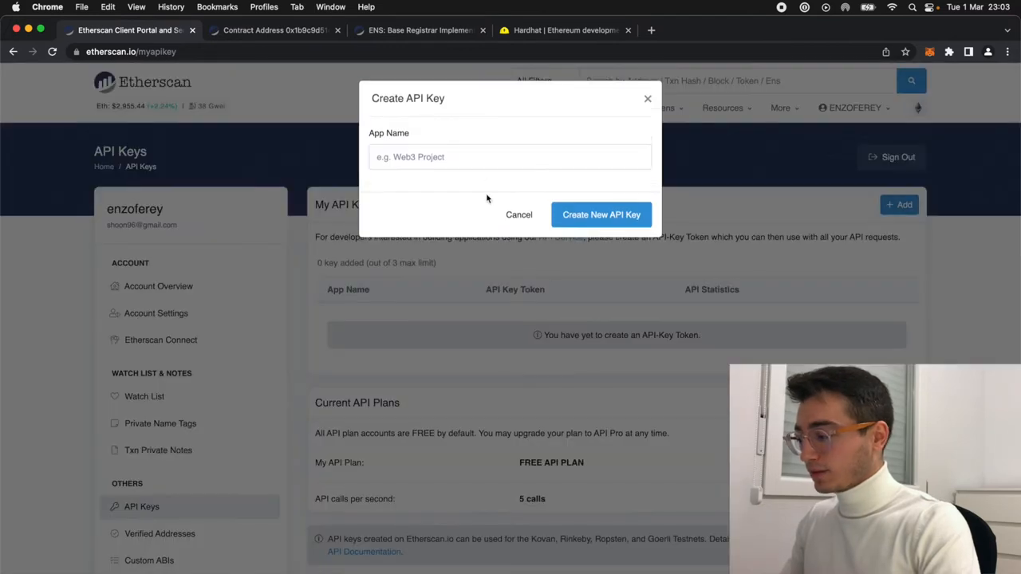
pyautogui.write('Code with Enzo')
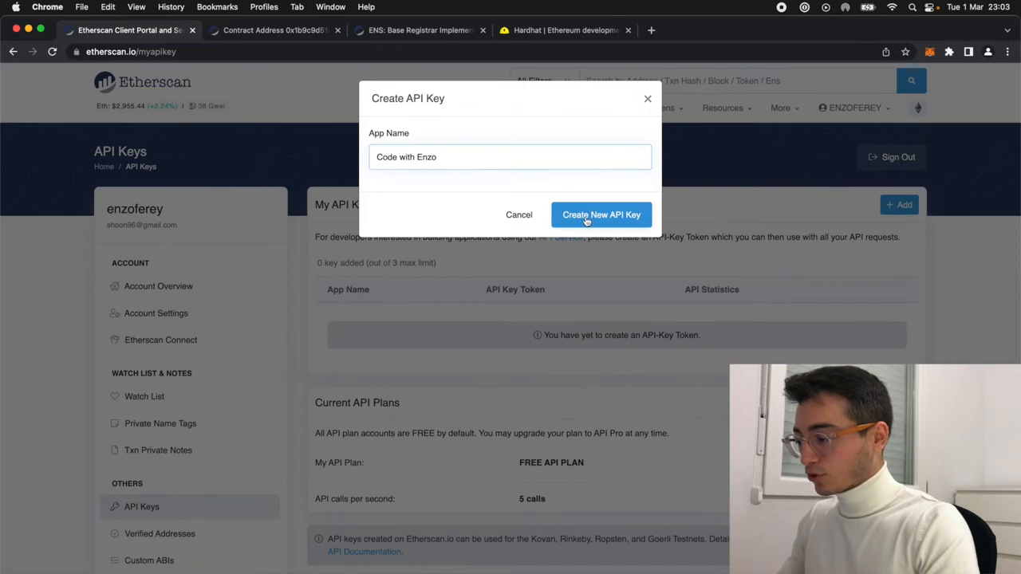
pyautogui.click(601, 213)
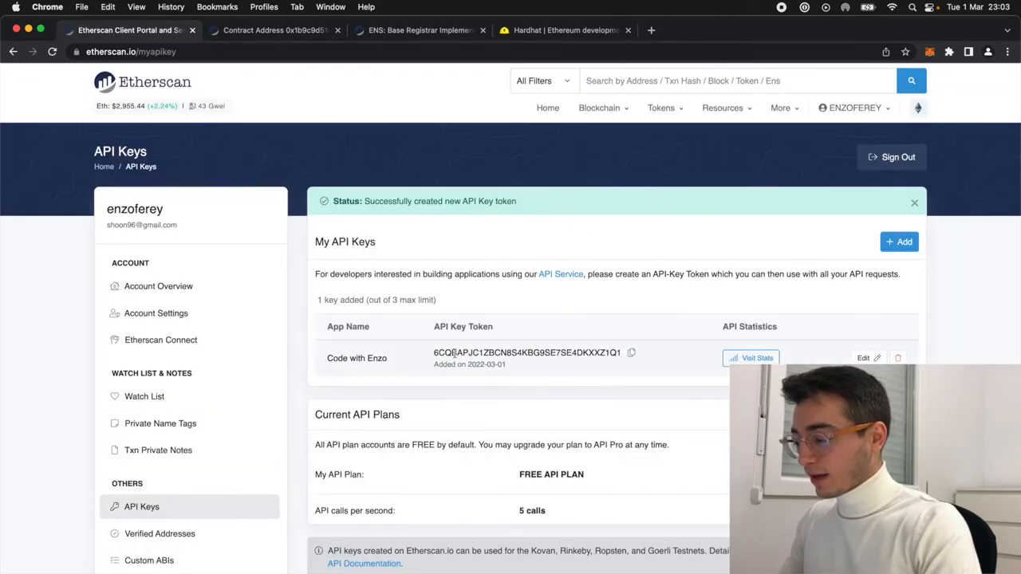
pyautogui.click(630, 354)
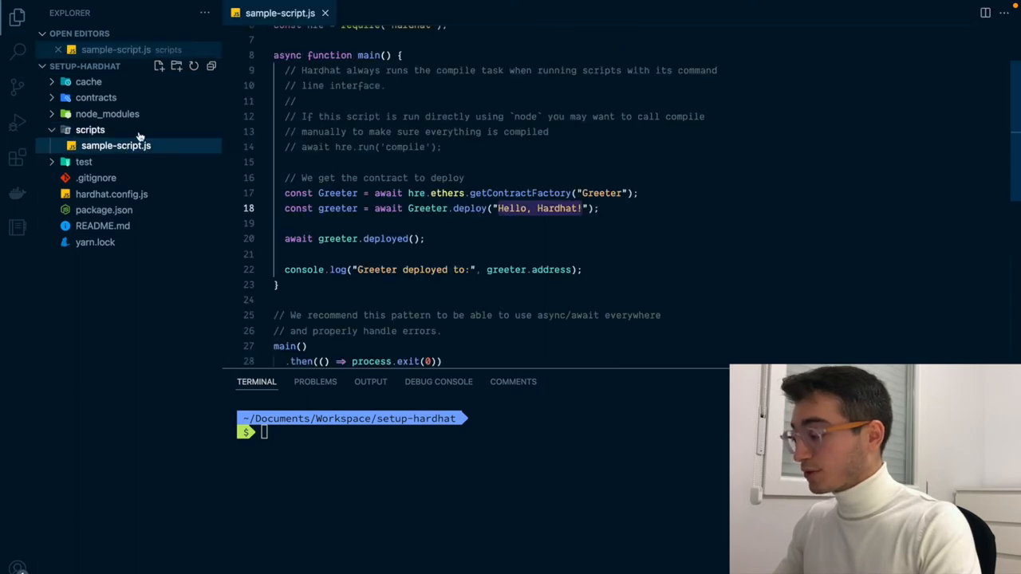
pyautogui.moveTo(341, 210)
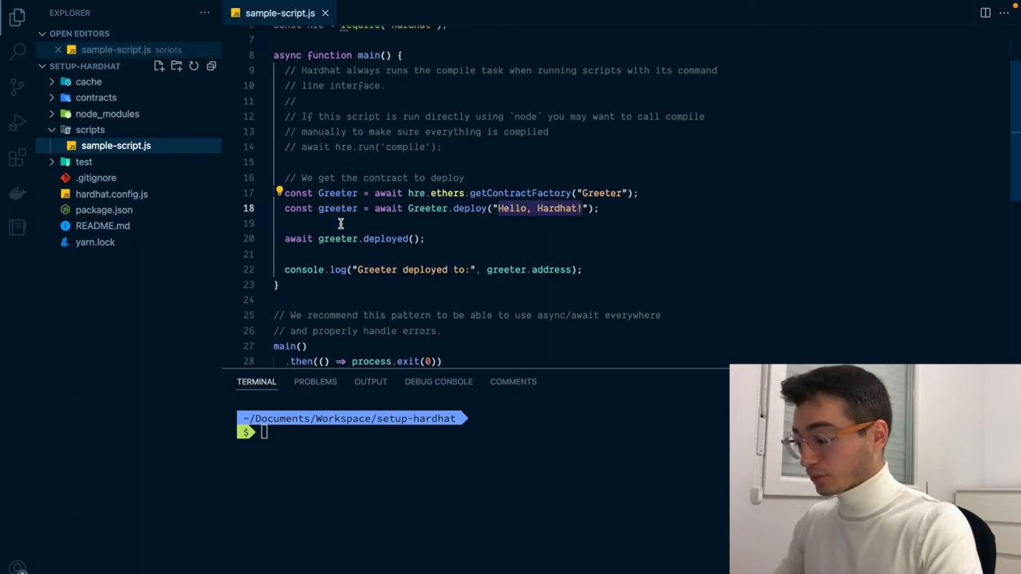
# - Run npx hardhat run scripts/sample-script.js against the Rinkeby network to deploy Greeter
pyautogui.write('np')
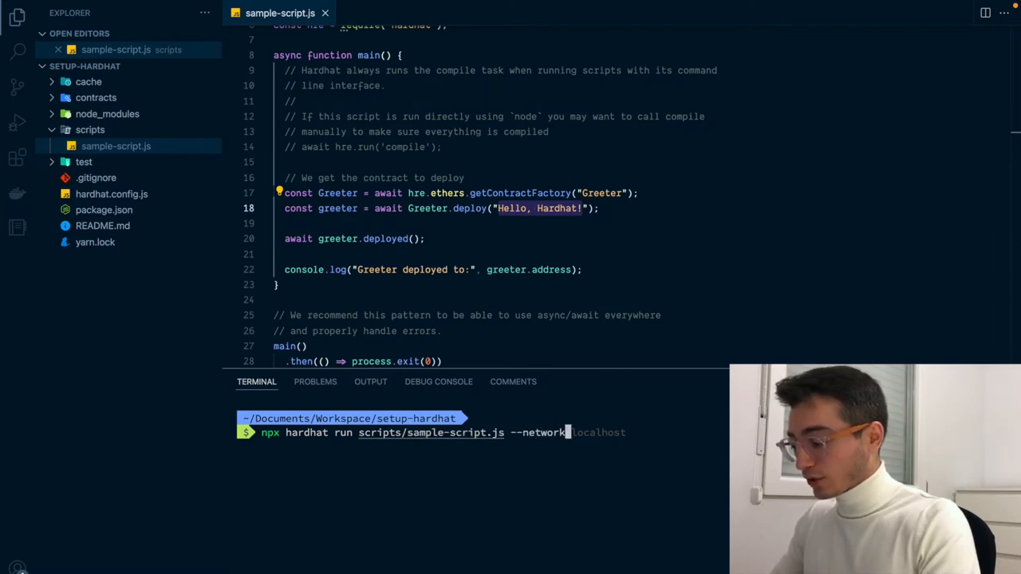
pyautogui.press('Enter')
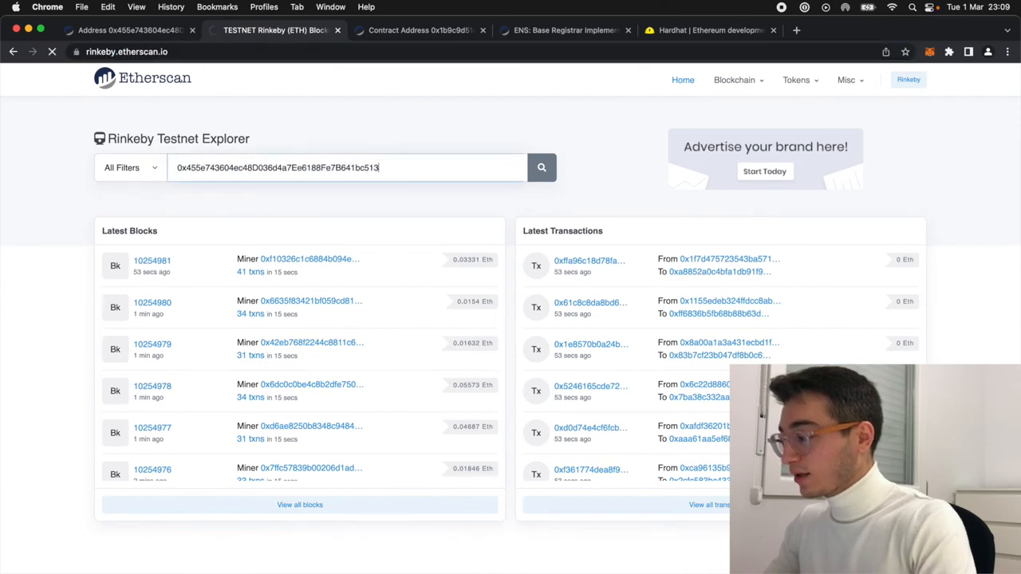
# - Search Rinkeby Etherscan for the deployed address and view its still-unverified raw bytecode
pyautogui.click(542, 168)
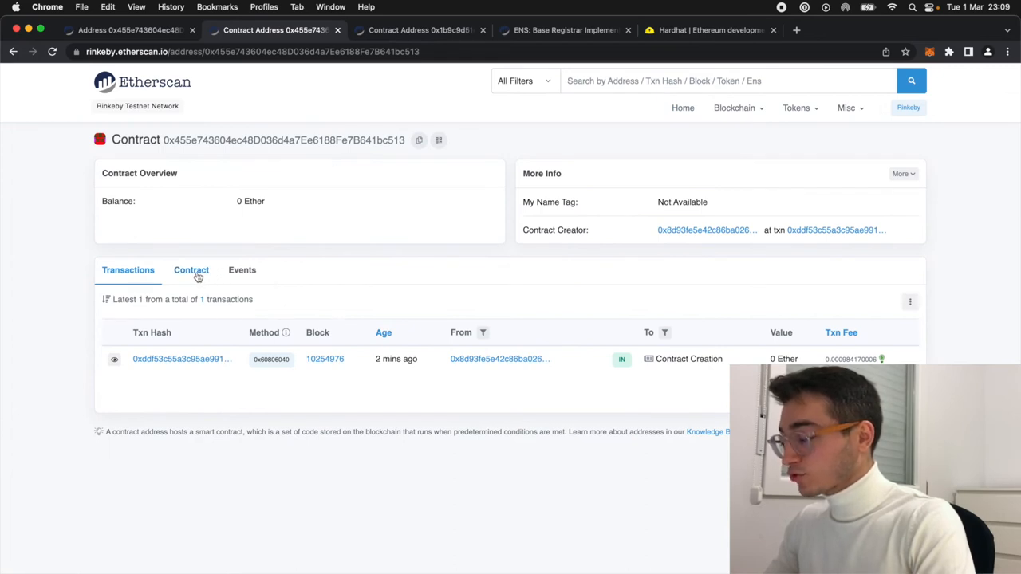
pyautogui.click(191, 270)
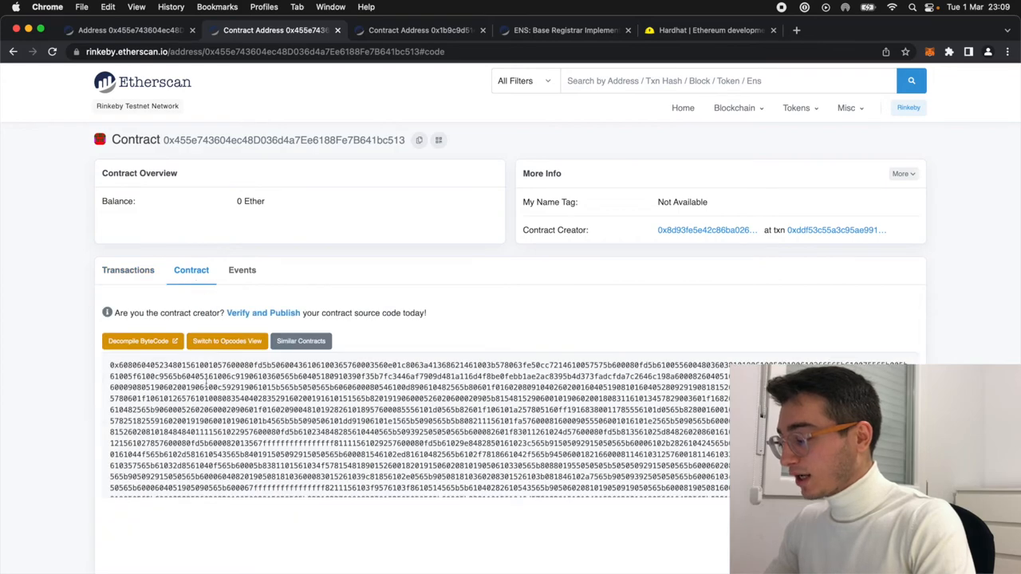
pyautogui.moveTo(191, 363); pyautogui.dragTo(255, 444)
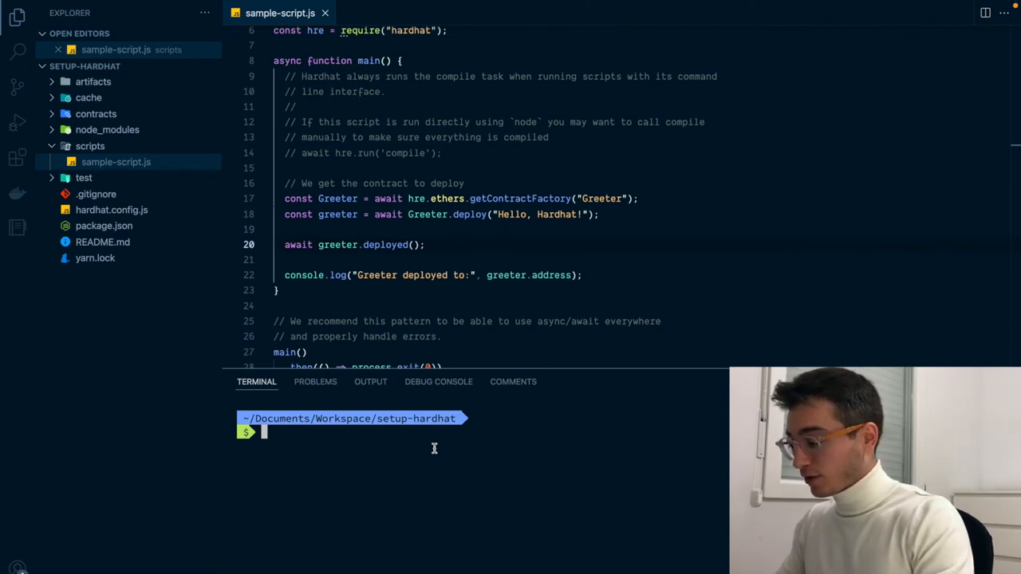
# - Enter npx hardhat verify --network rinkeby with the Greeter contract address 0x2944f4F7…5bd928
pyautogui.write('npx hardhat verify --network rinkeby 0x2944f4F7628cb00D37c1Cf3aB220E84F5bd928')
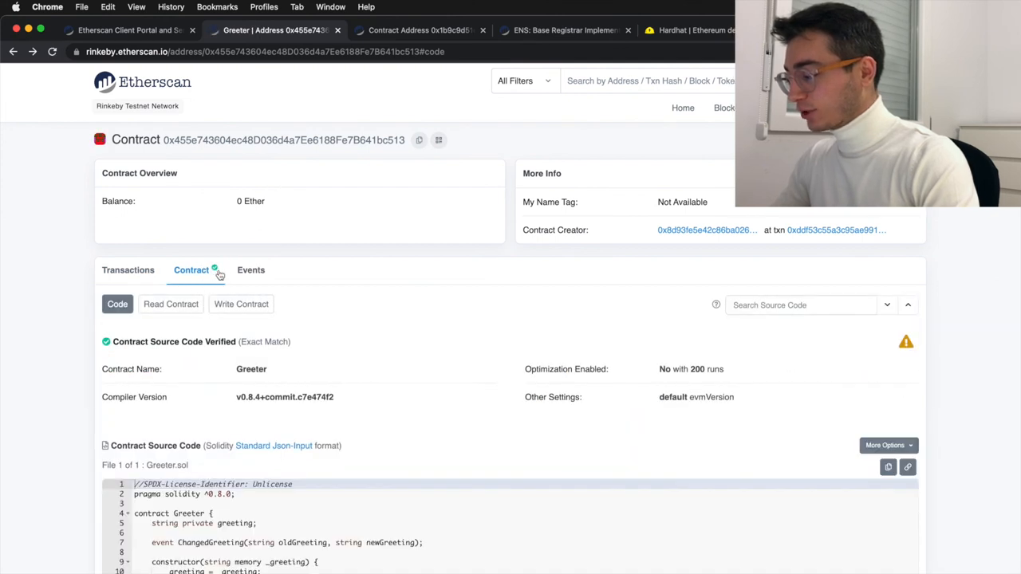
# - Scroll the verified Greeter source to the constructor and getGreeting function
pyautogui.scroll(-3)
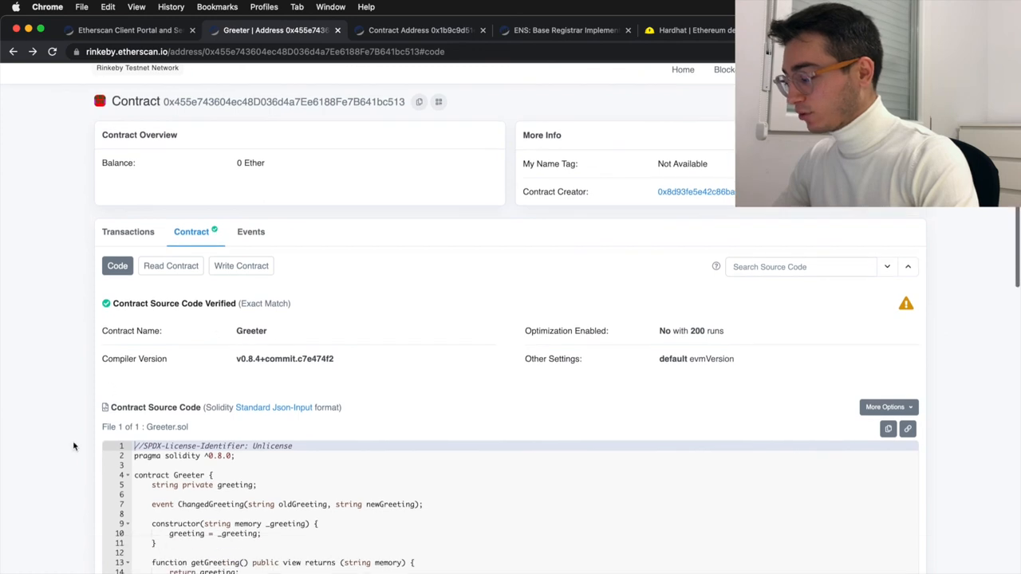